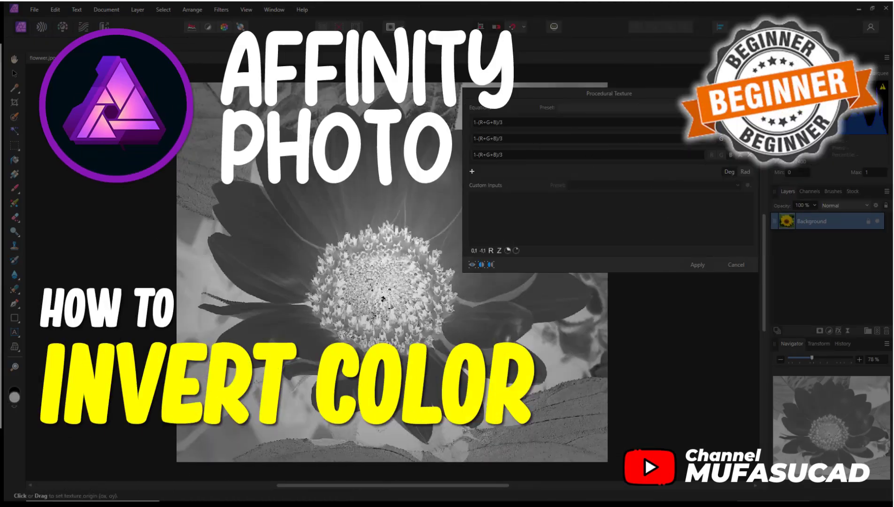
# Step: Open the Filters menu and browse the Colors filter submenu
pyautogui.click(735, 263)
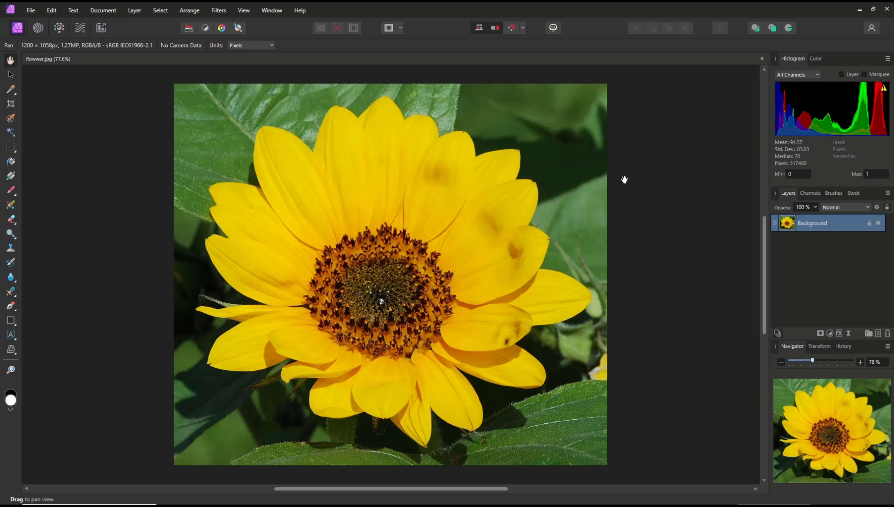
pyautogui.moveTo(506, 161)
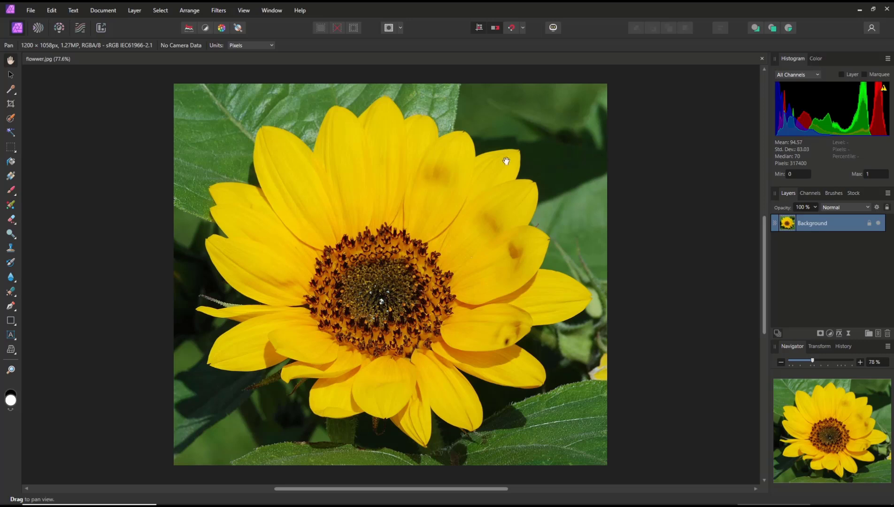
pyautogui.click(218, 11)
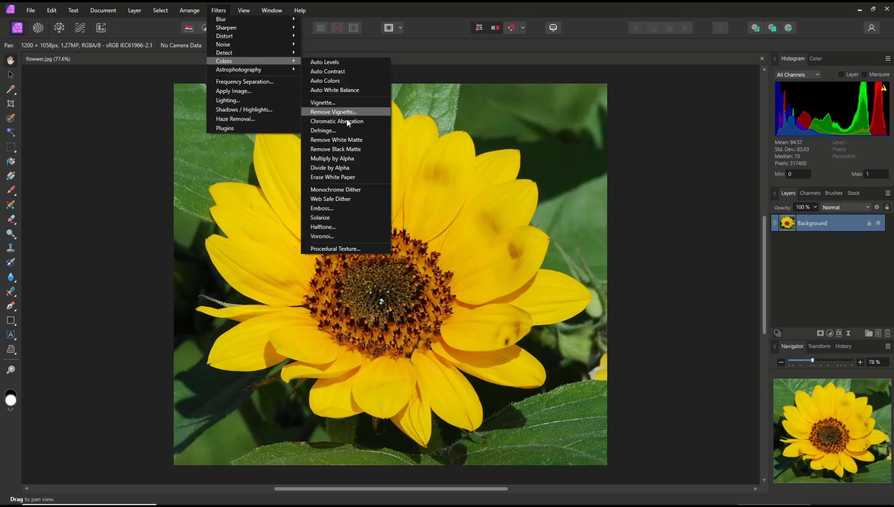
pyautogui.moveTo(343, 251)
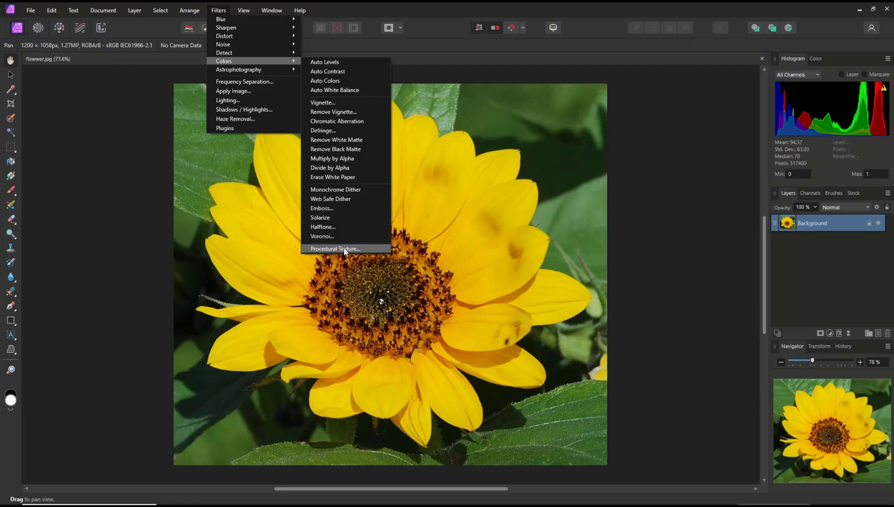
# Step: Start Procedural Texture, add equation rows, and select the first equation field
pyautogui.click(335, 249)
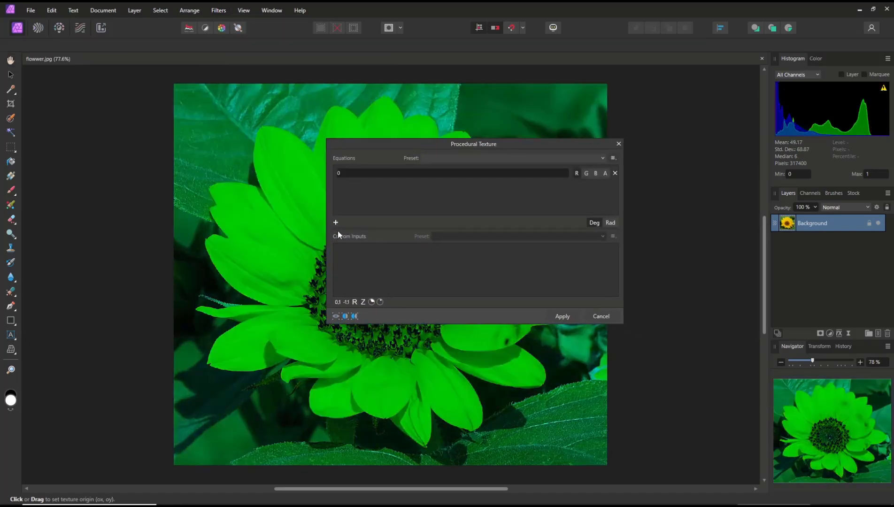
pyautogui.click(335, 222)
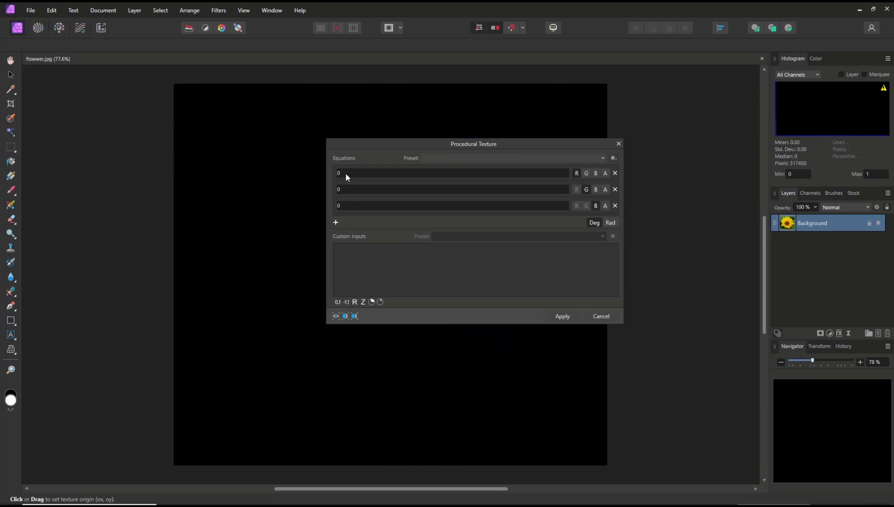
pyautogui.click(452, 173)
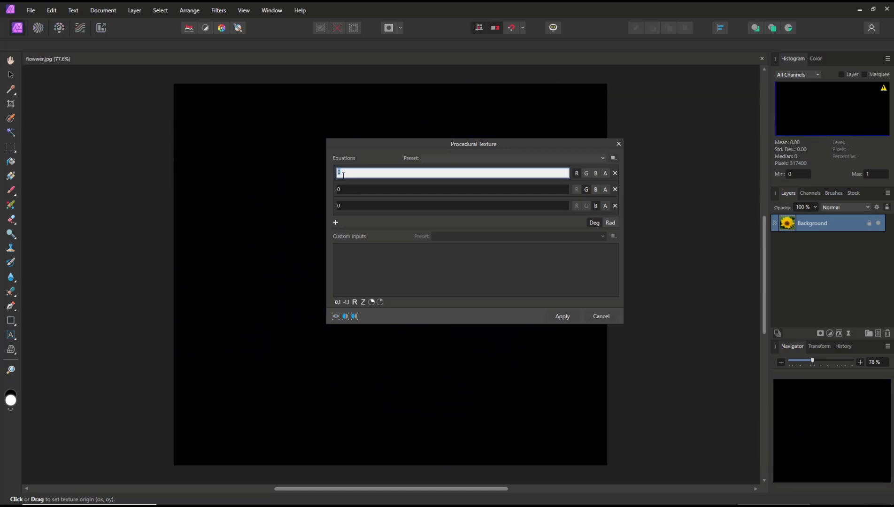
# Step: Enter 1-(R+G+B)/3 as the equation for all three channel rows
pyautogui.write('1-(R+G+B)/3')
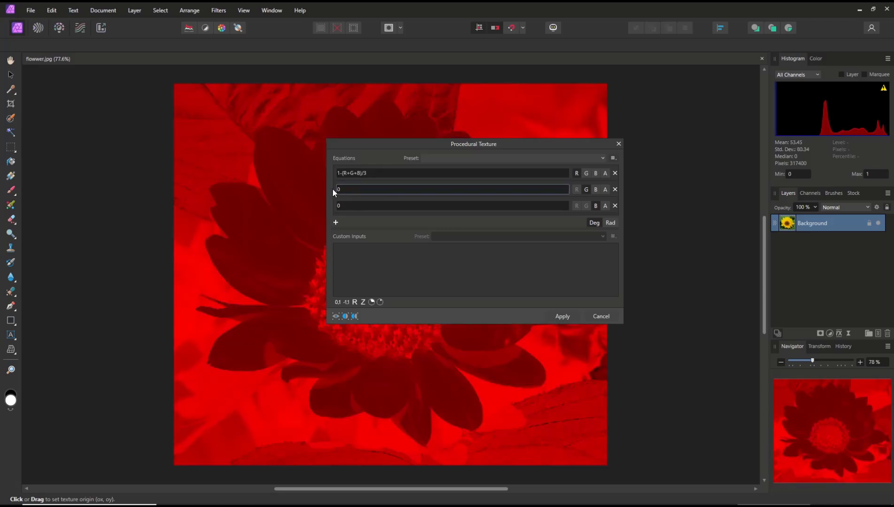
pyautogui.rightClick(452, 188)
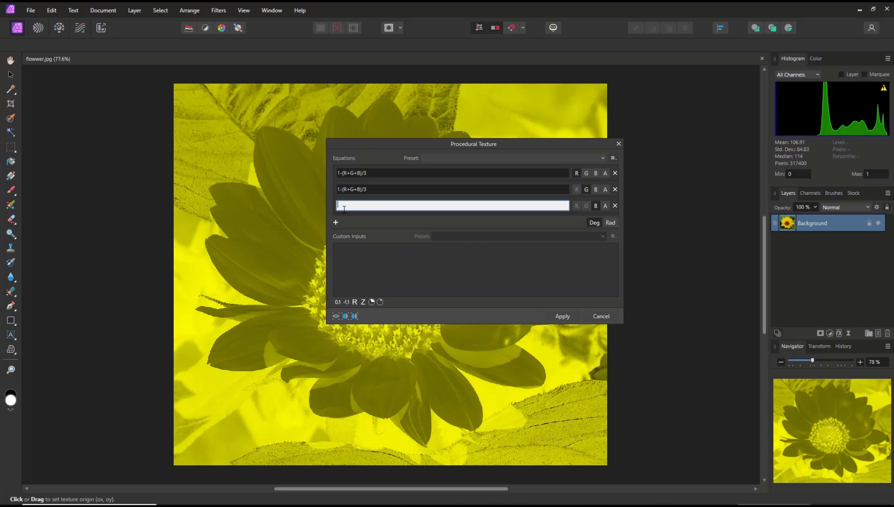
pyautogui.write('1-(R+G+B)/3')
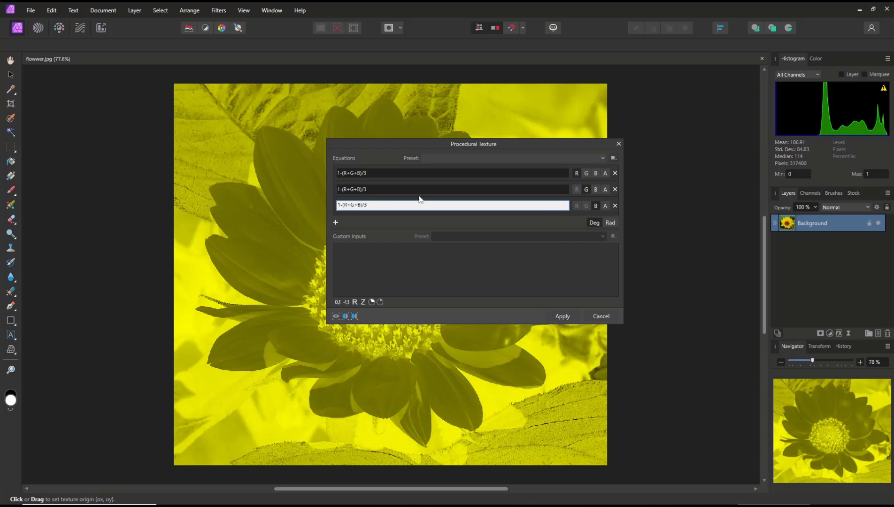